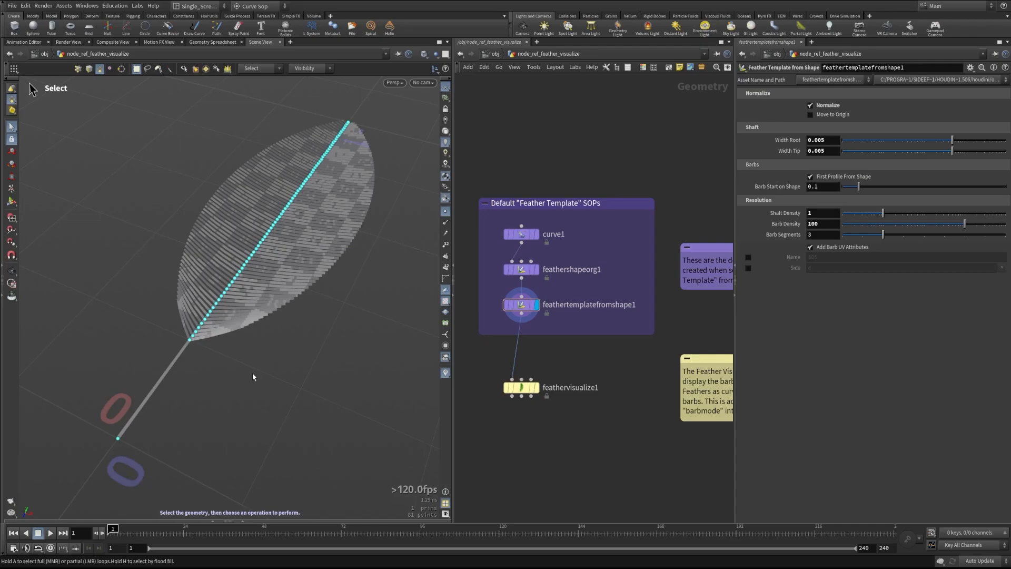
pyautogui.moveTo(535, 334)
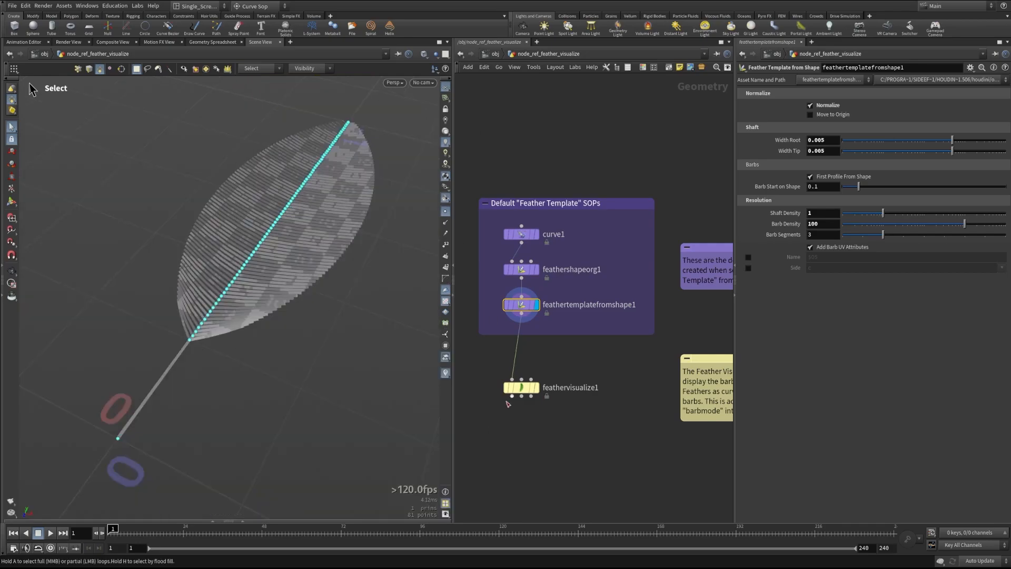
# Step: Set Barb Mode on feathervisualize1 to Hide so only the shaft curve shows
pyautogui.click(521, 387)
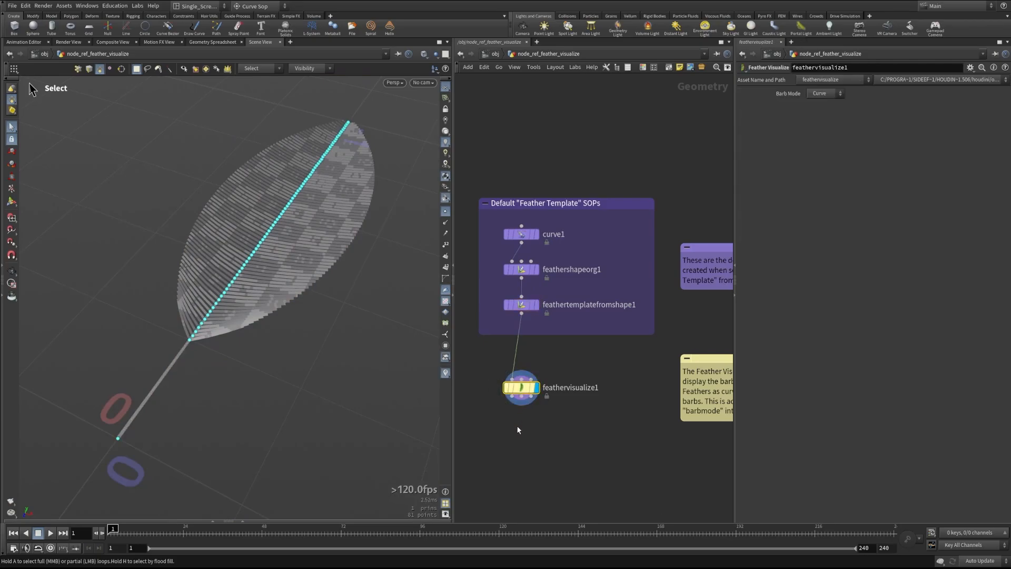
pyautogui.moveTo(569, 403)
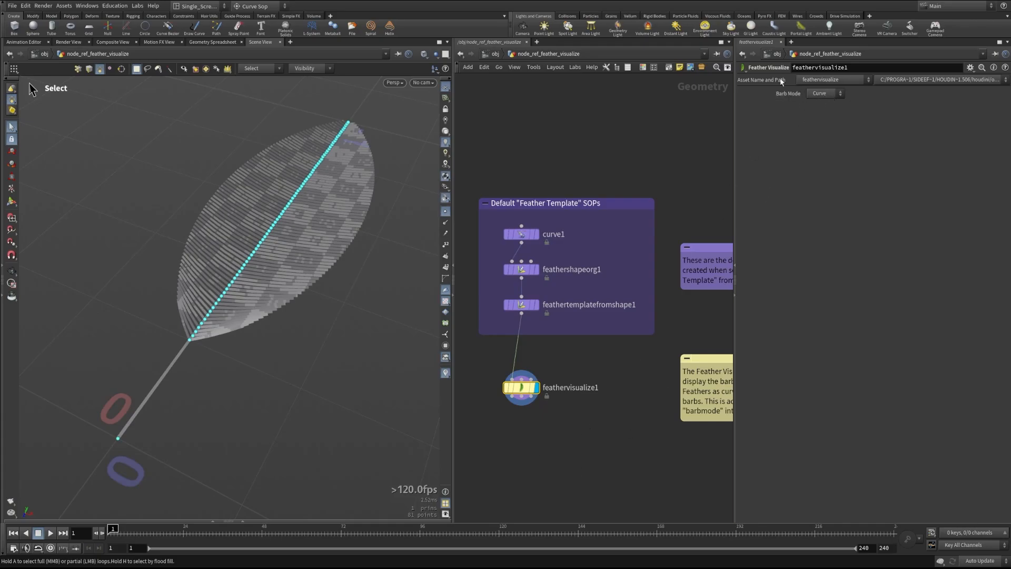
pyautogui.moveTo(833, 107)
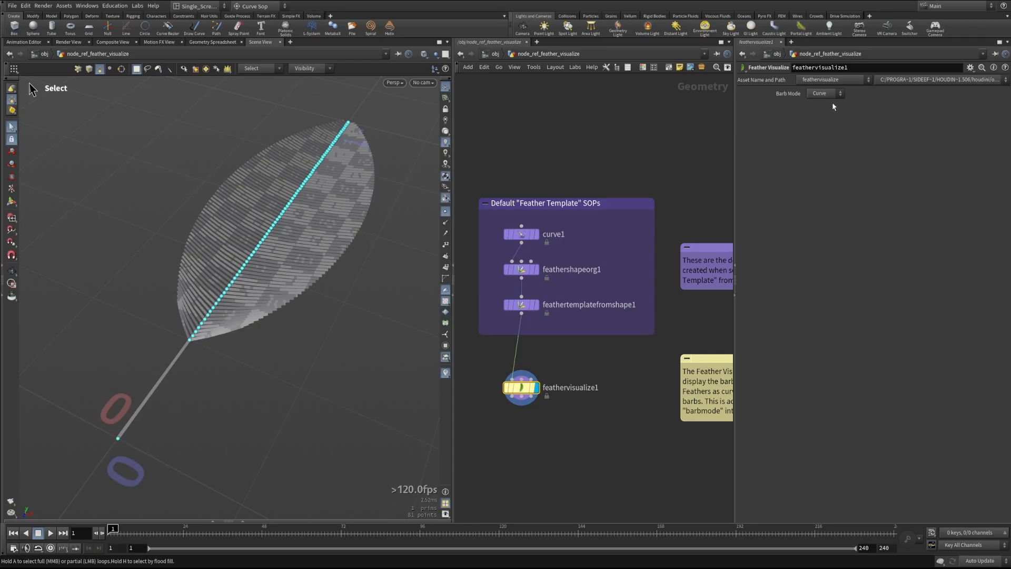
pyautogui.click(824, 92)
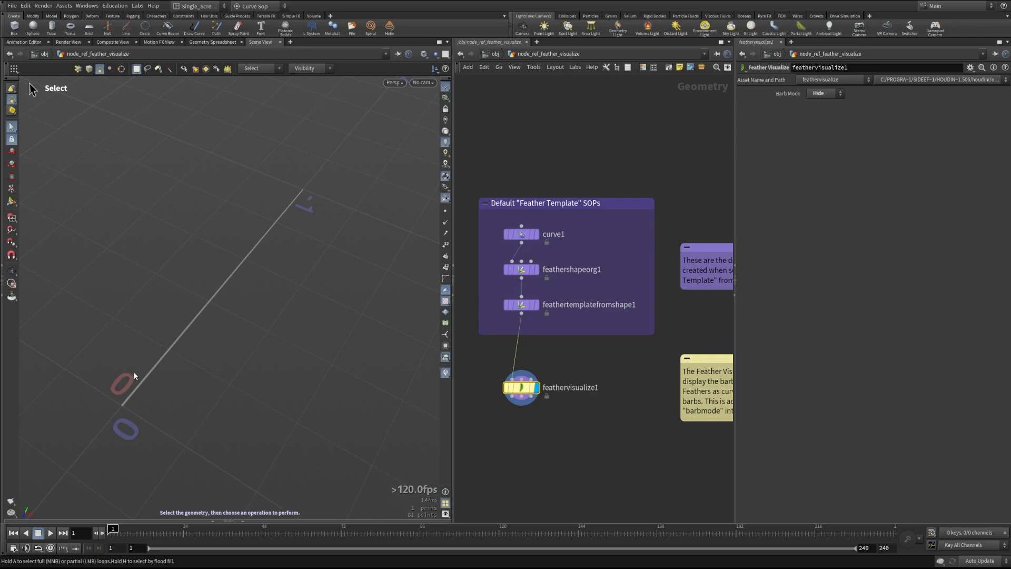
# Step: Switch Barb Mode to Curve, then to Surface for a solid textured feather
pyautogui.click(823, 93)
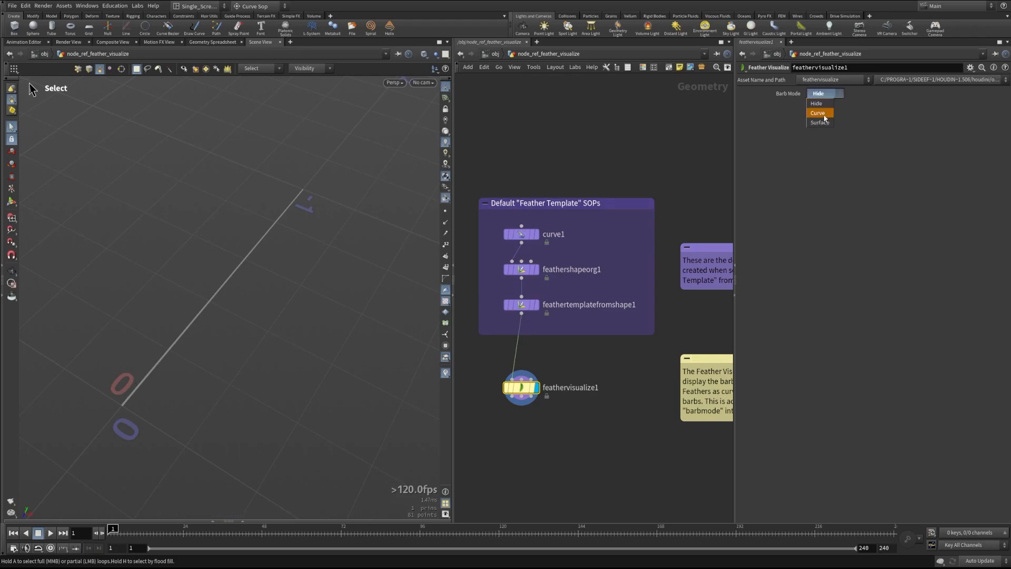
pyautogui.click(818, 113)
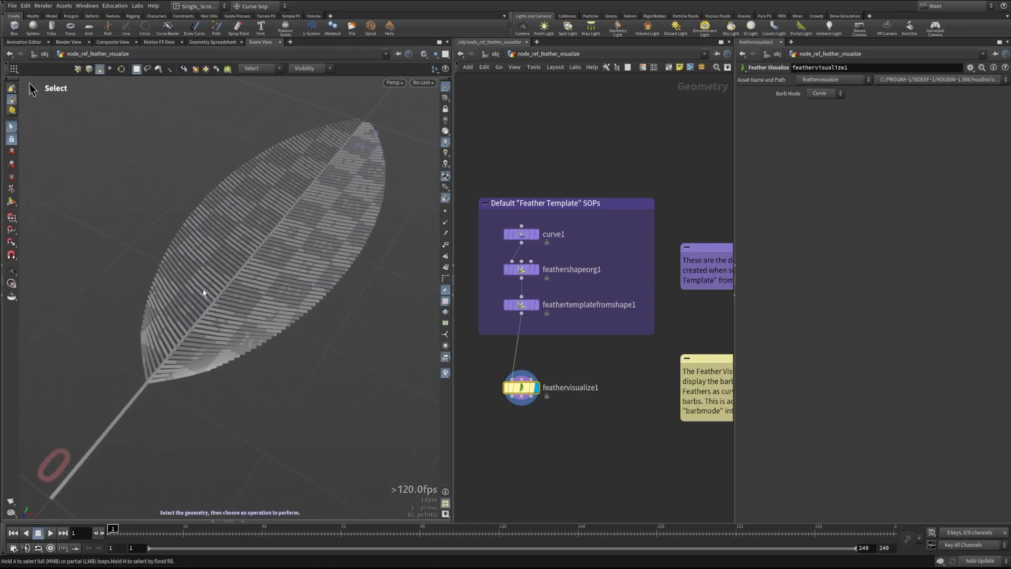
pyautogui.click(824, 93)
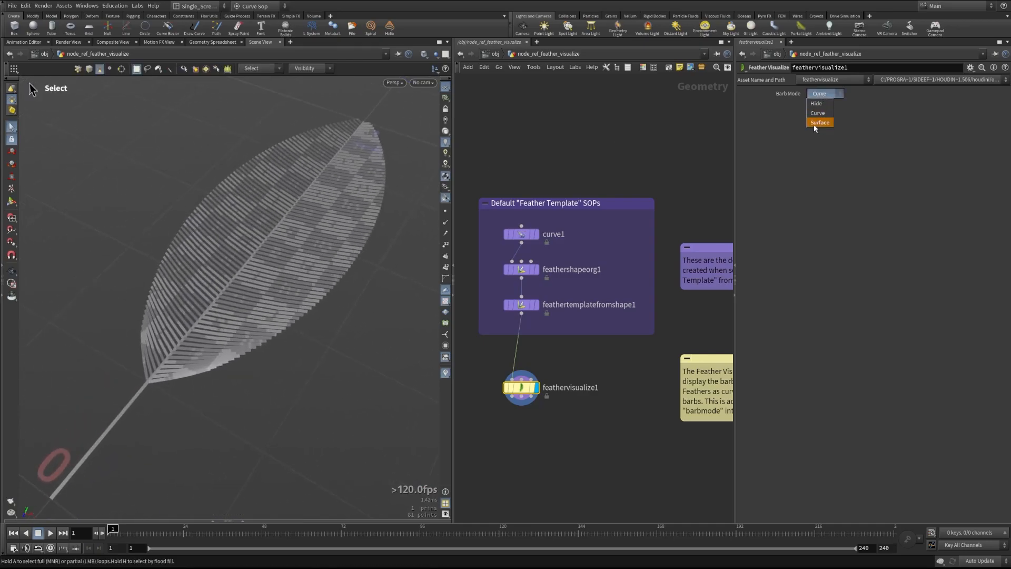
pyautogui.click(819, 122)
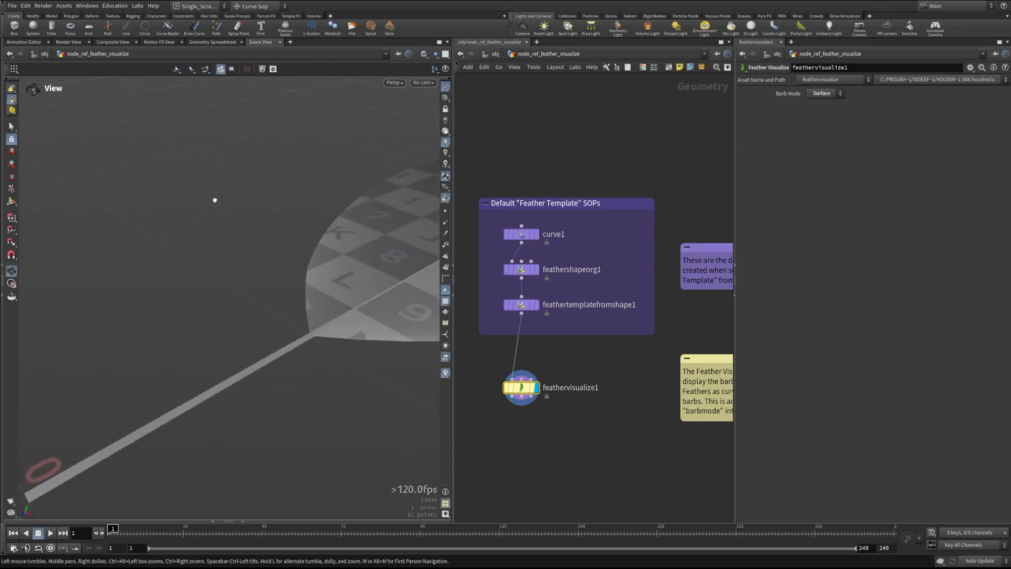
# Step: Tumble the viewport to adjust the view of the feather
pyautogui.moveTo(214, 200); pyautogui.dragTo(240, 299)
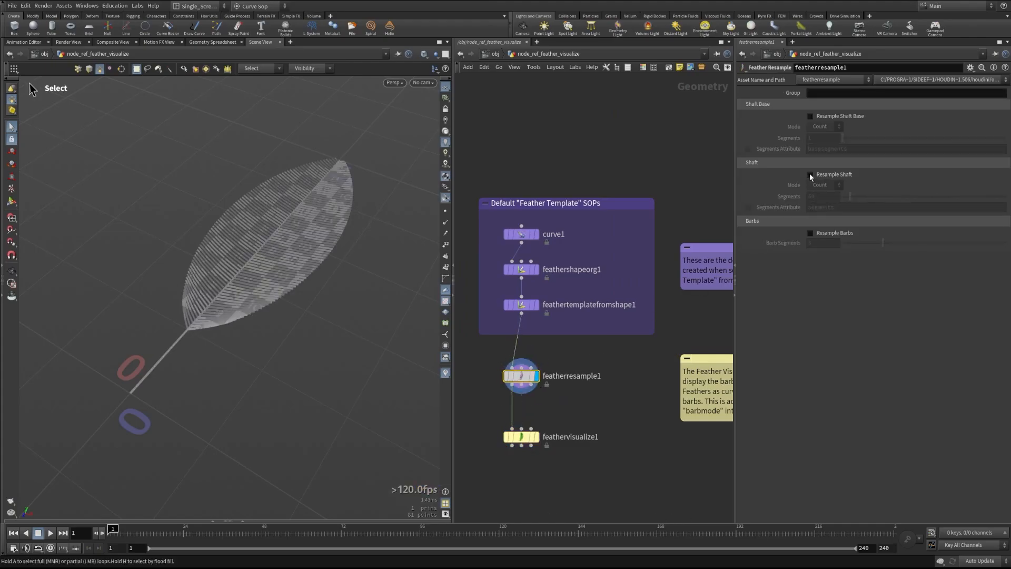
# Step: Enable Resample Shaft on featherresample1 and view the result through feathervisualize1
pyautogui.click(810, 174)
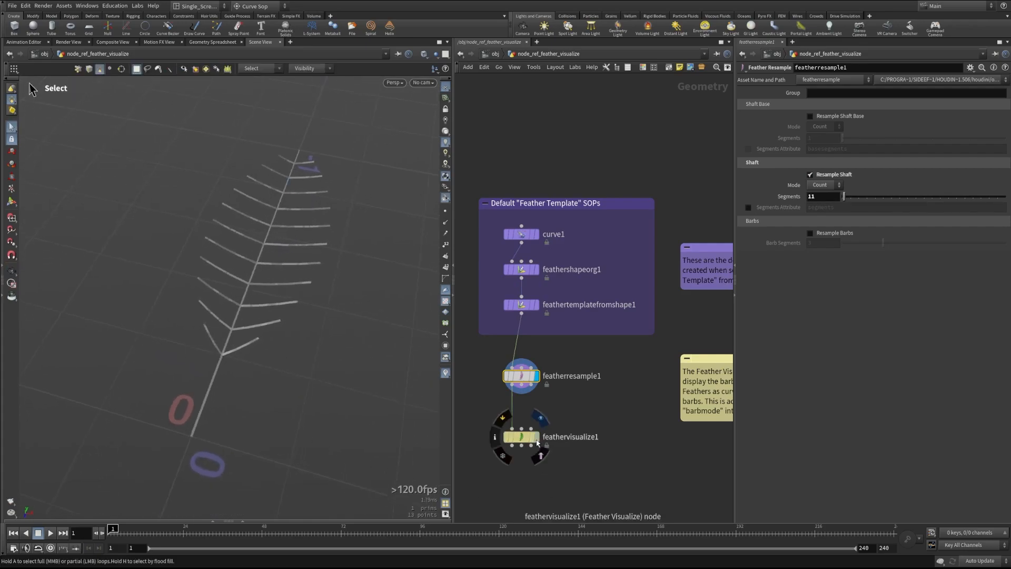
pyautogui.click(520, 437)
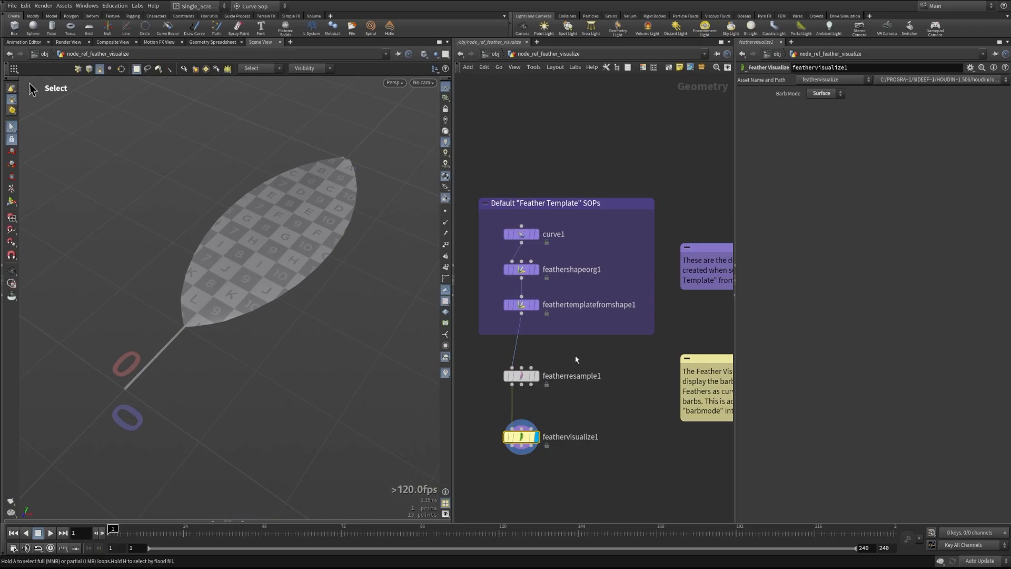
pyautogui.moveTo(505, 459)
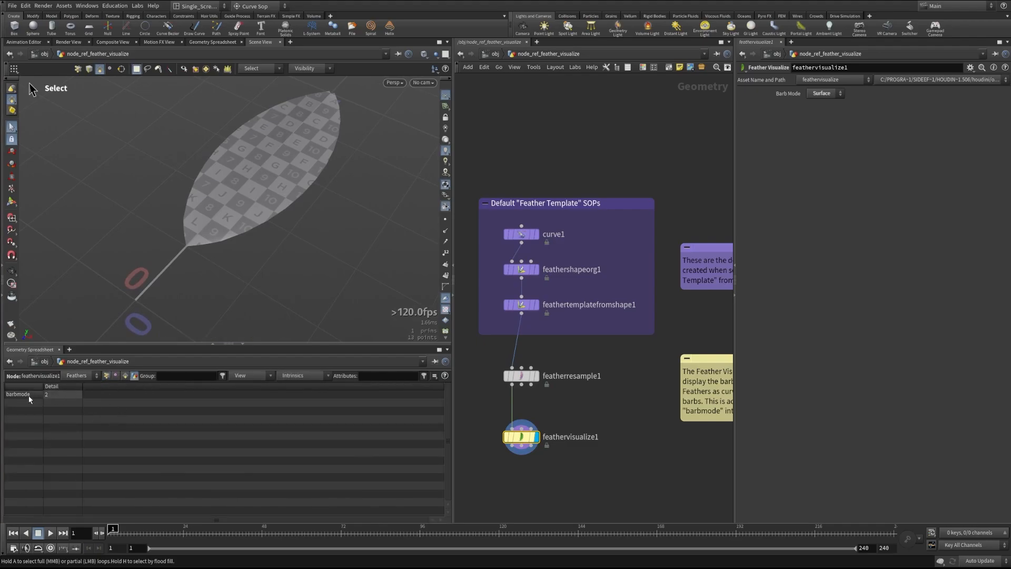
pyautogui.moveTo(32, 396)
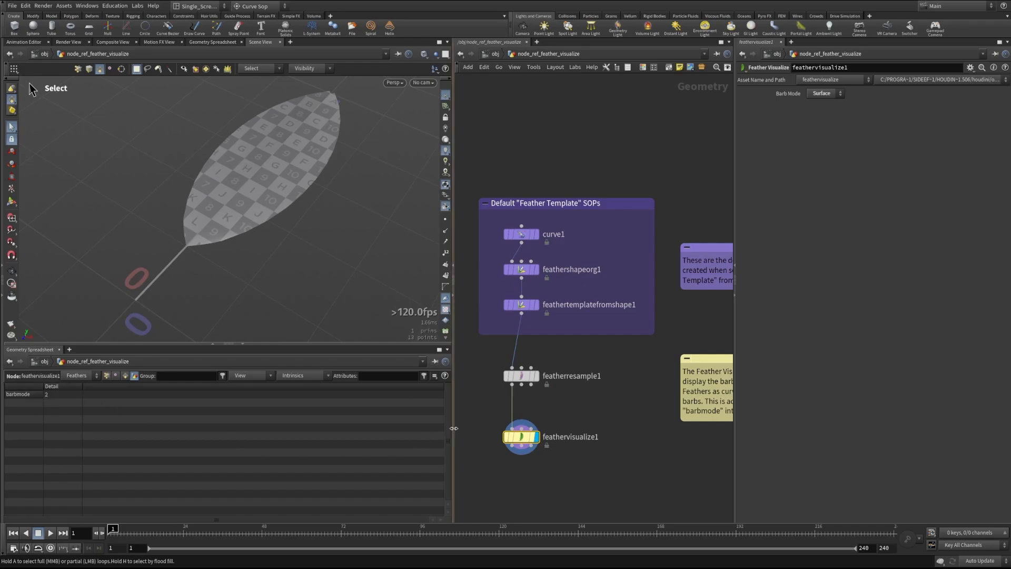
pyautogui.click(824, 93)
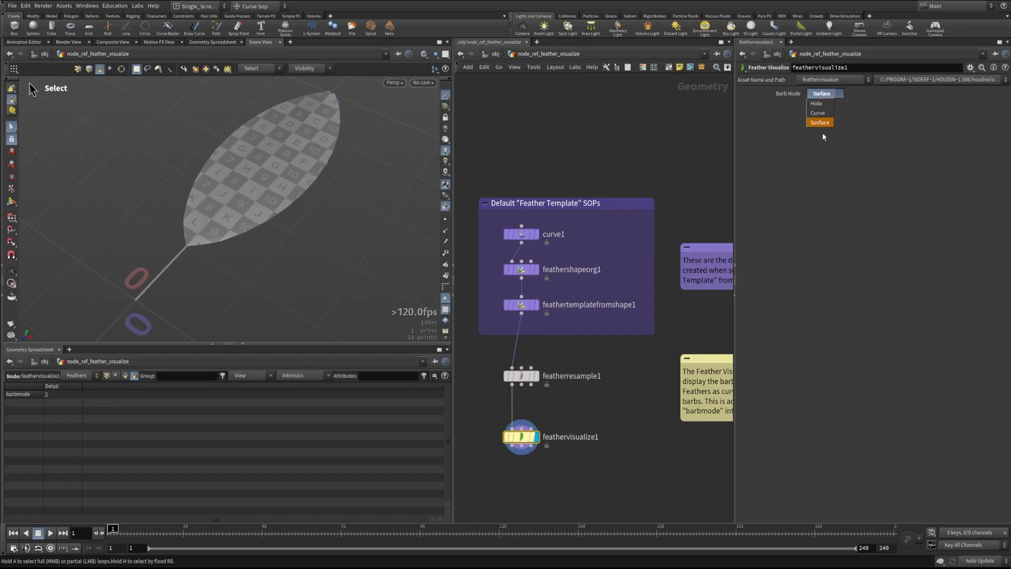
pyautogui.click(816, 104)
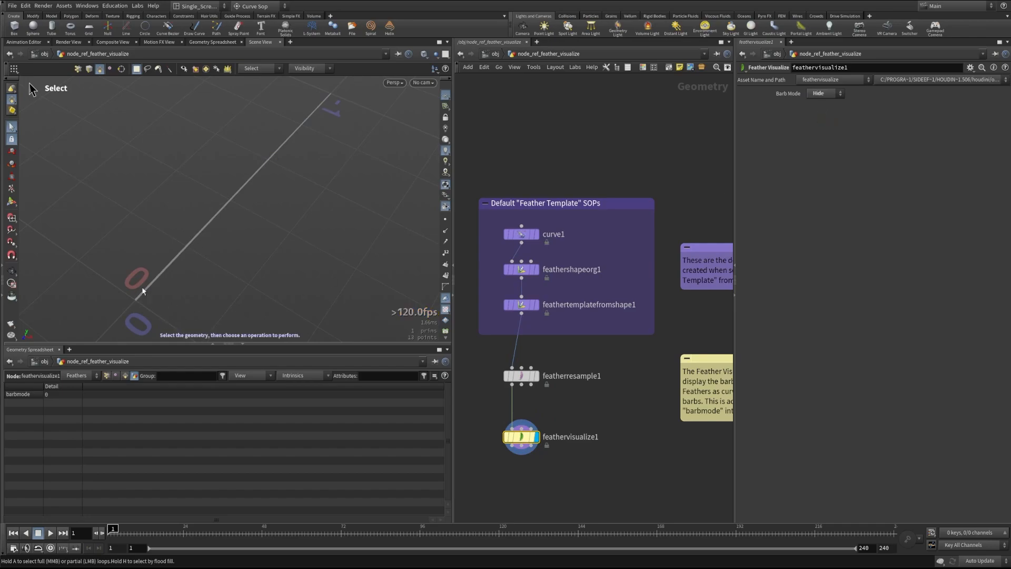
pyautogui.click(823, 93)
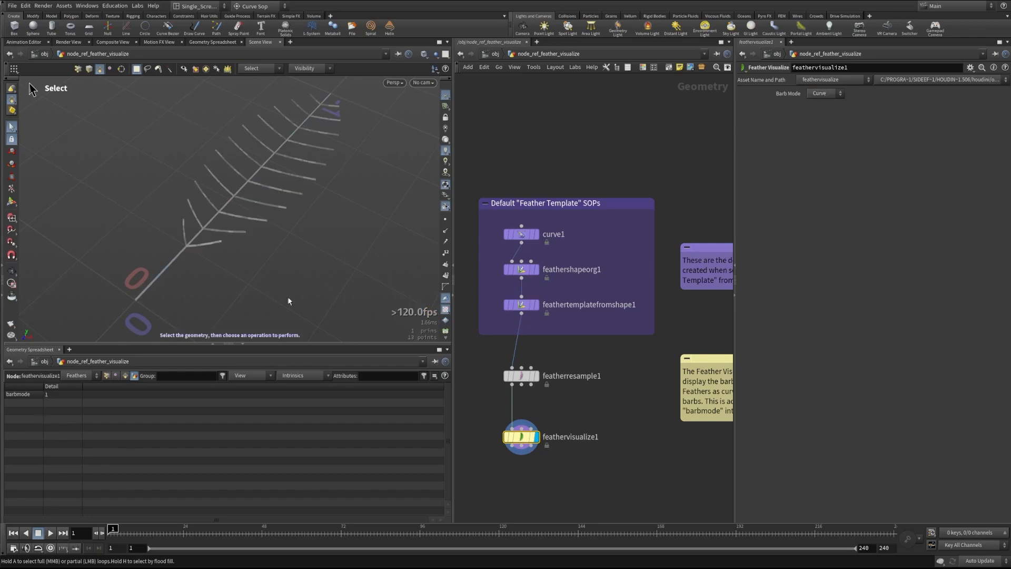
pyautogui.click(823, 93)
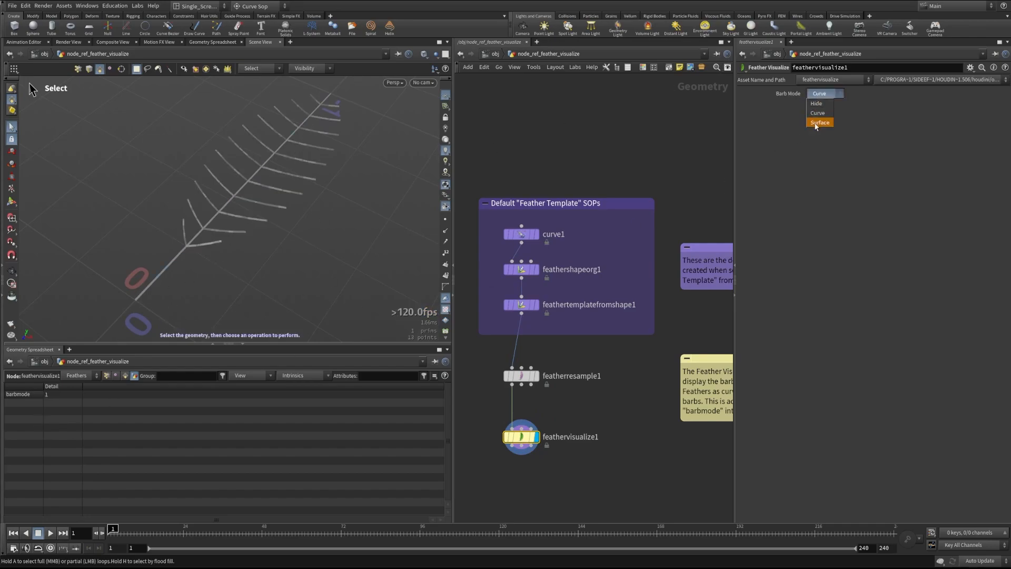
pyautogui.click(820, 122)
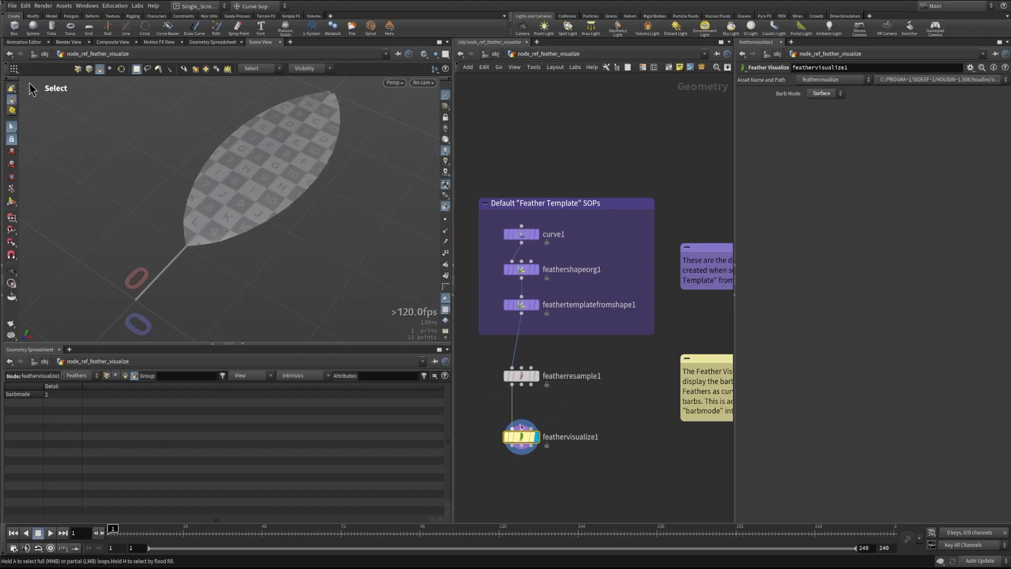